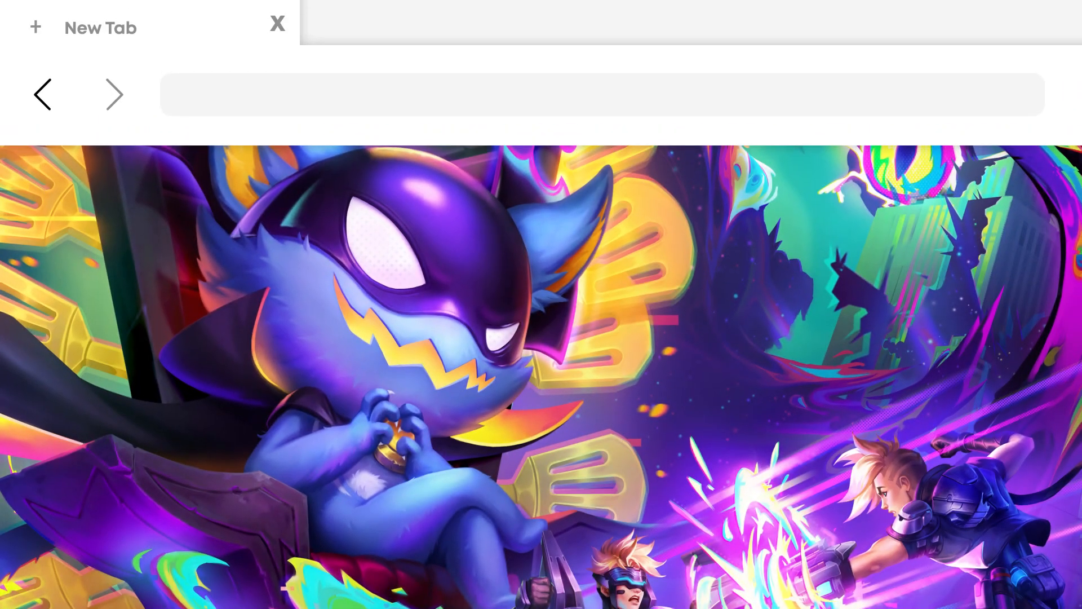
Search for 'Rising' to reach the Pick'em page and rank Player 4, Player 7, Player 5 top three
type("Rising")
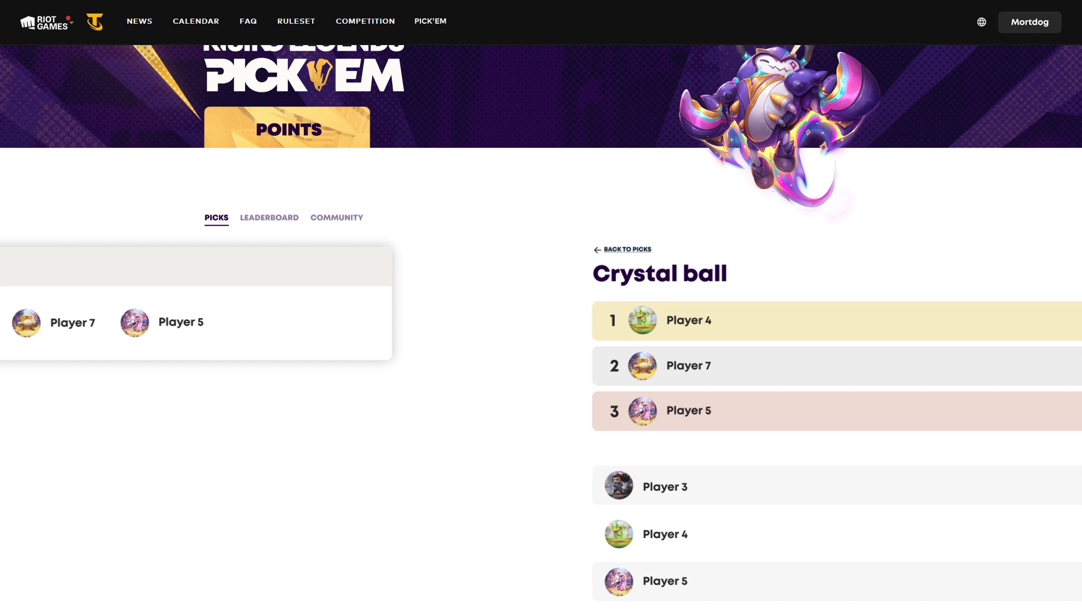
Reorder the TRC Ranking to #2, #7, #3, #8, #4, #5, #1, #6 and save it
left_click(627, 249)
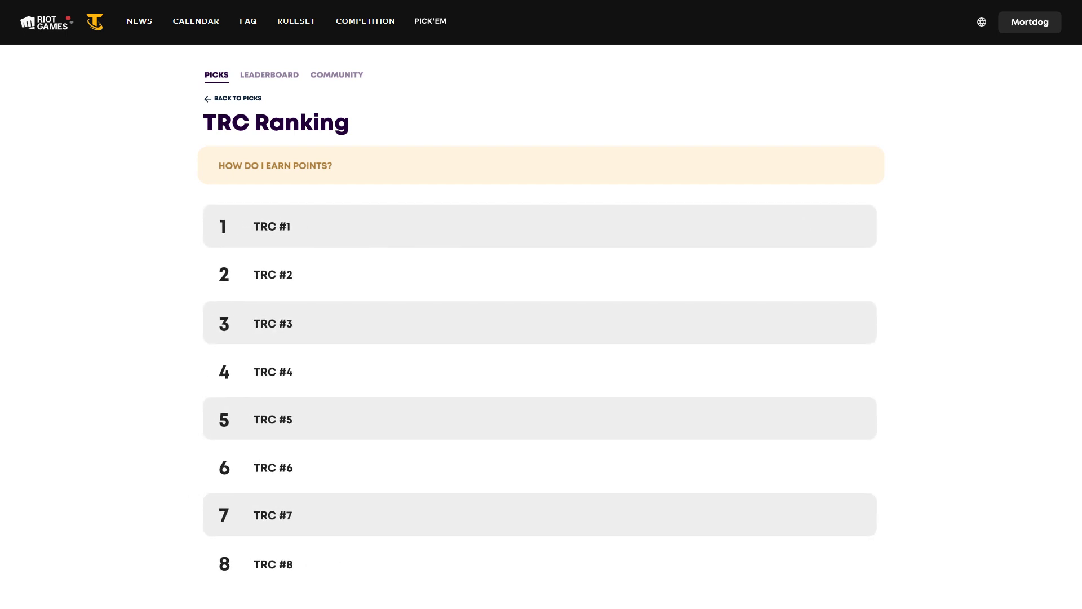
left_click_drag(272, 226, 272, 419)
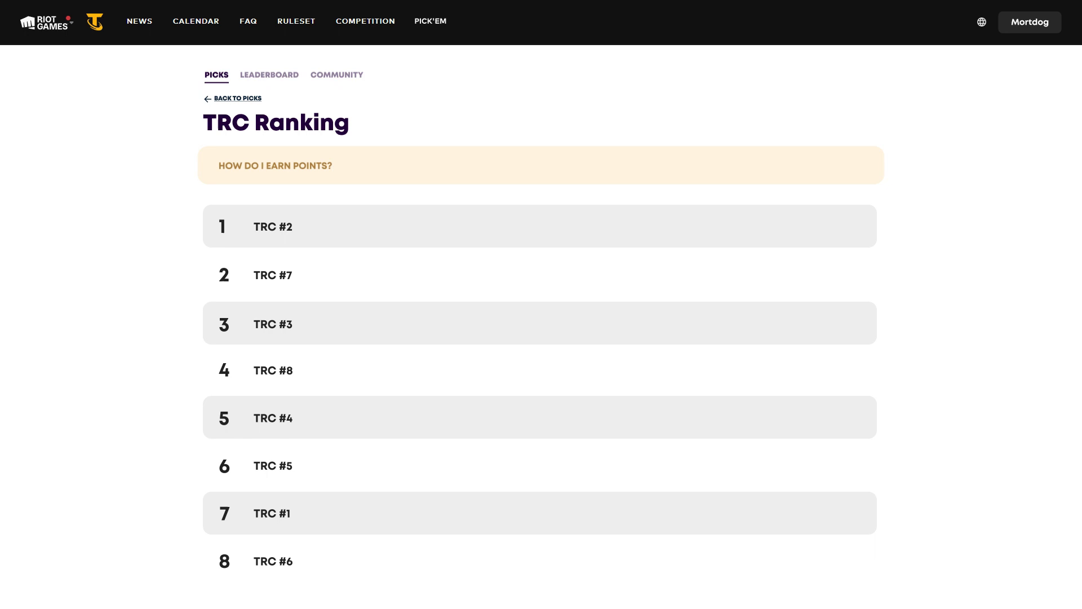
left_click(275, 165)
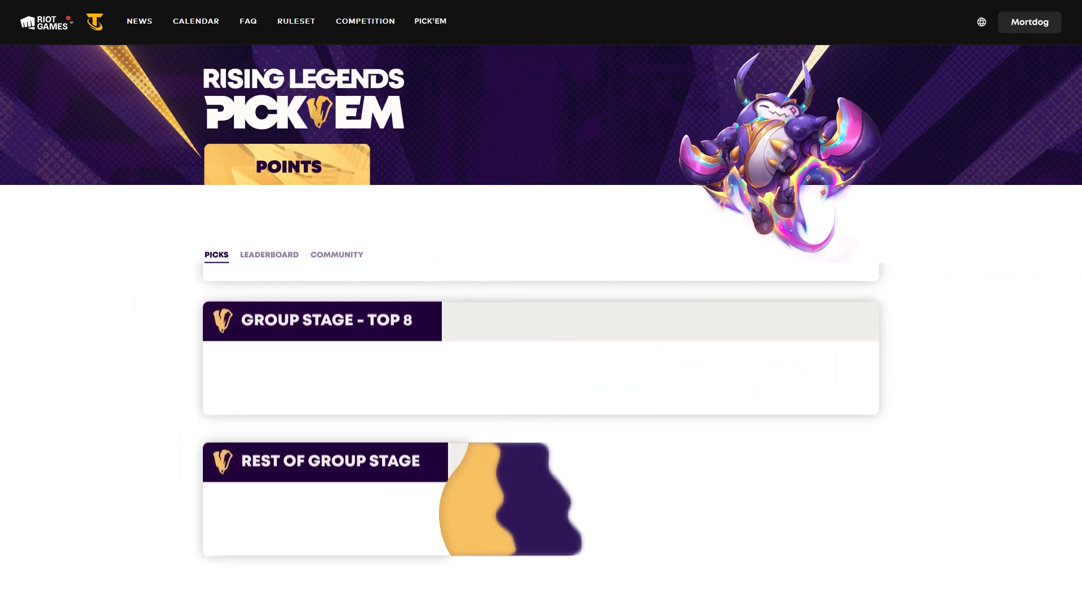
Place four players in positions 1–4 and four in 5–8 on the Group Stage Top 8 card
left_click(322, 321)
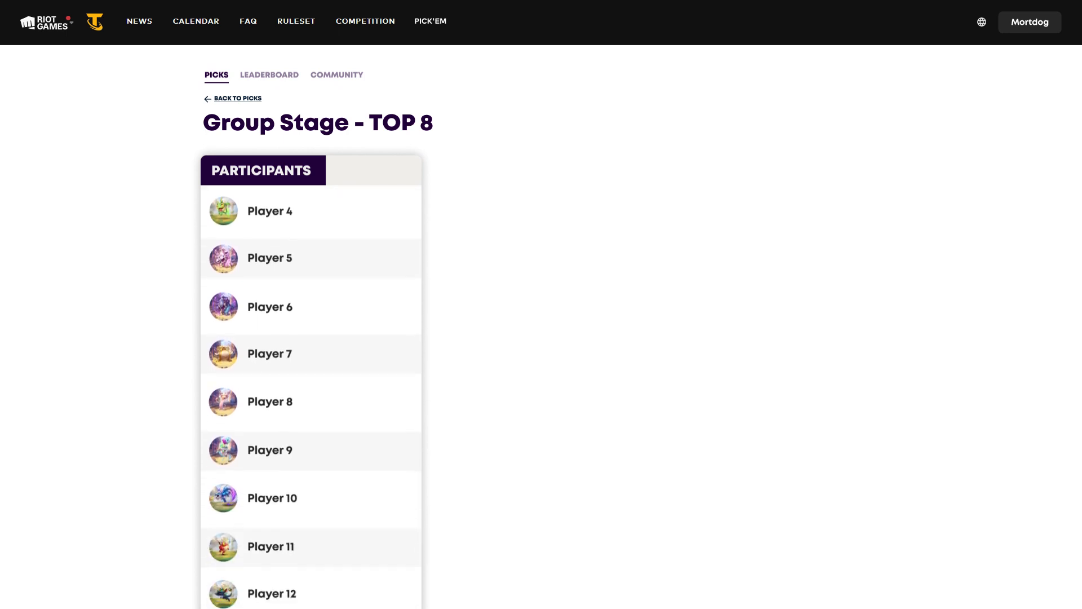
scroll("down", 3)
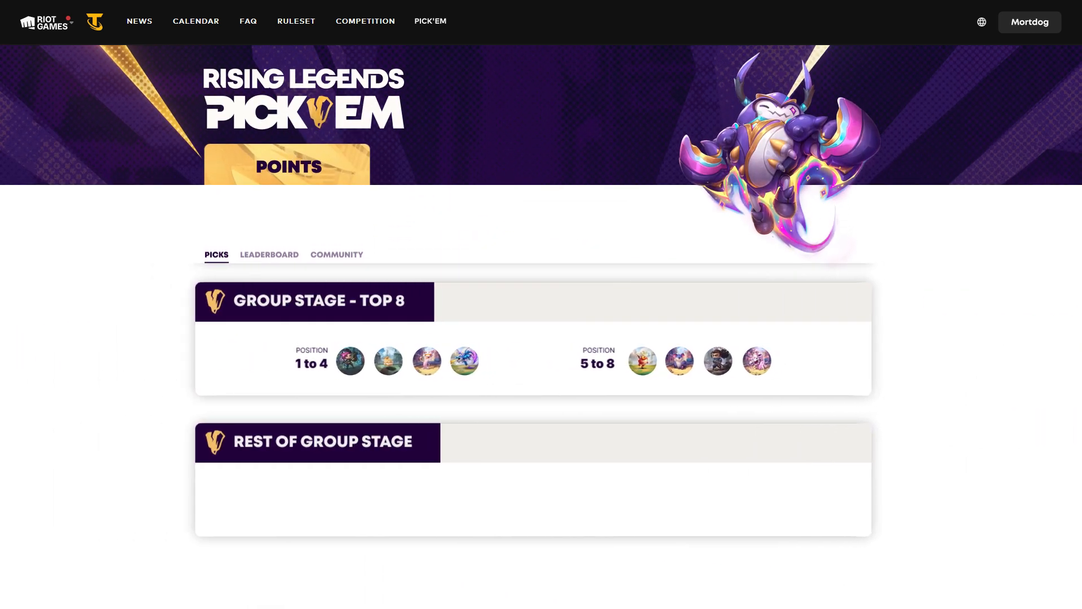
Assign four players to each Rest of Group Stage bracket from 9–12 through 29–32 and save
left_click(318, 442)
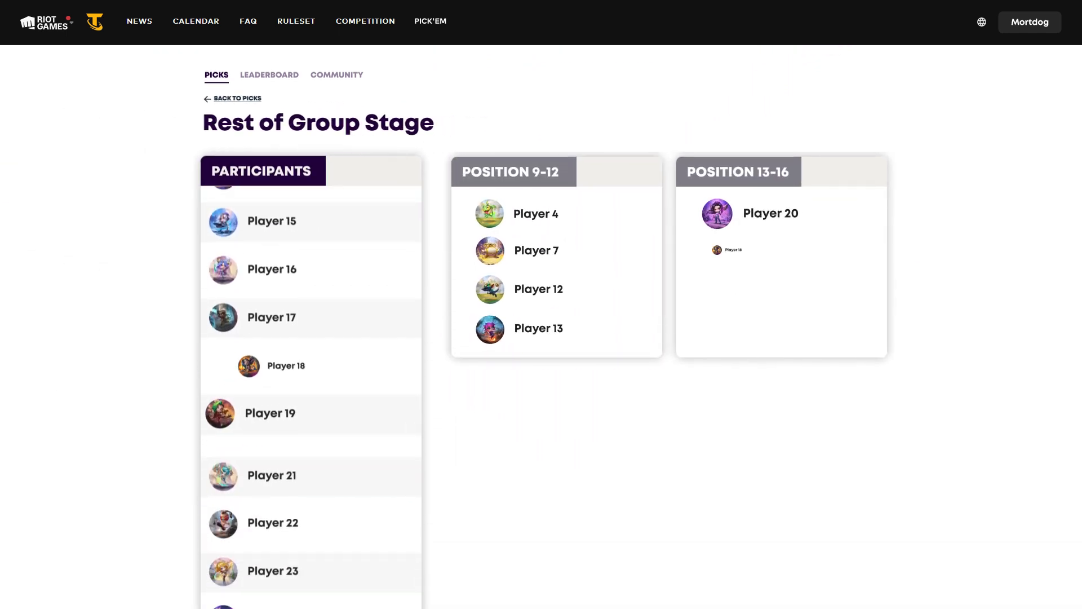
scroll("down", 3)
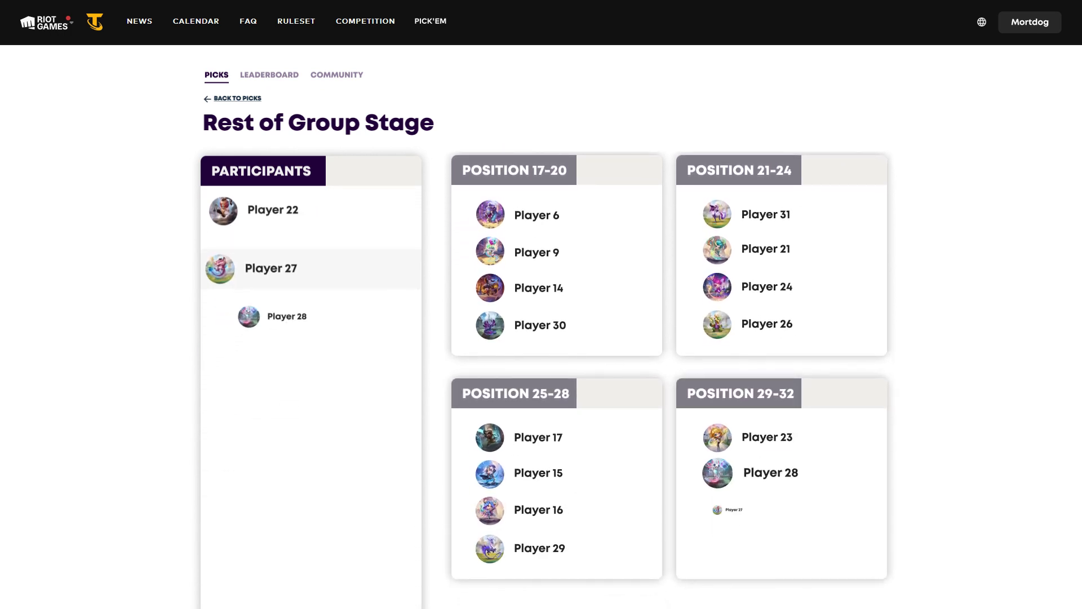
left_click(237, 99)
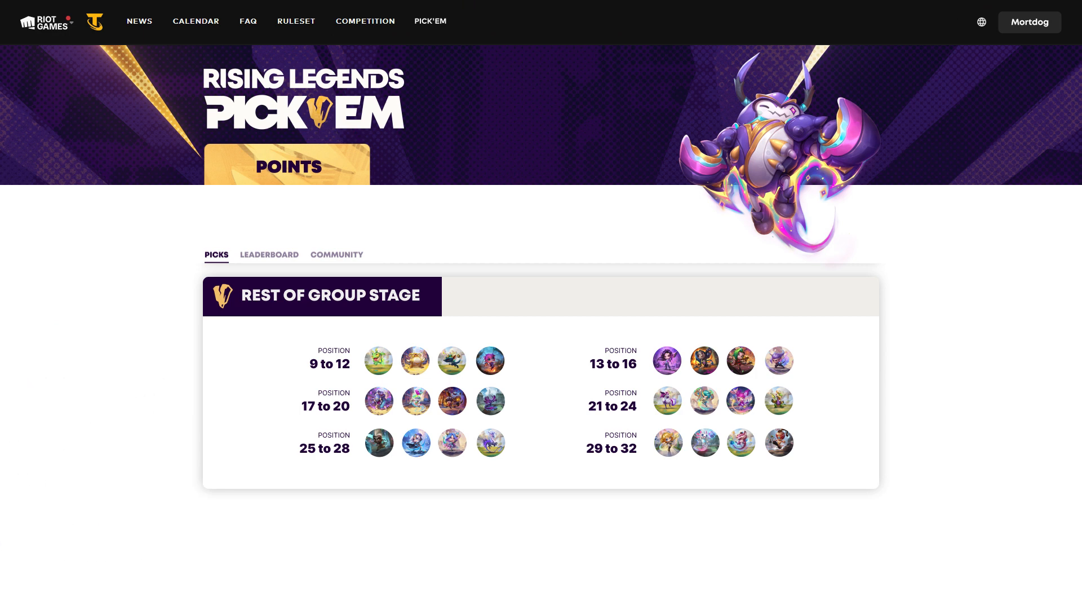
scroll("down", 3)
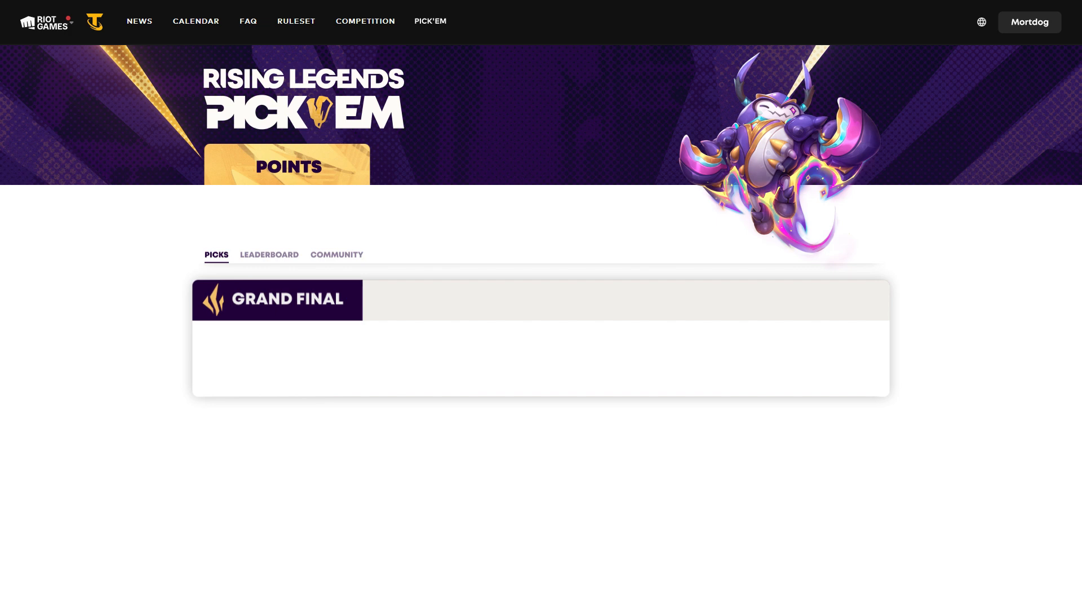
Assign eight players to Grand Final positions 1 to 8 and save
left_click(277, 299)
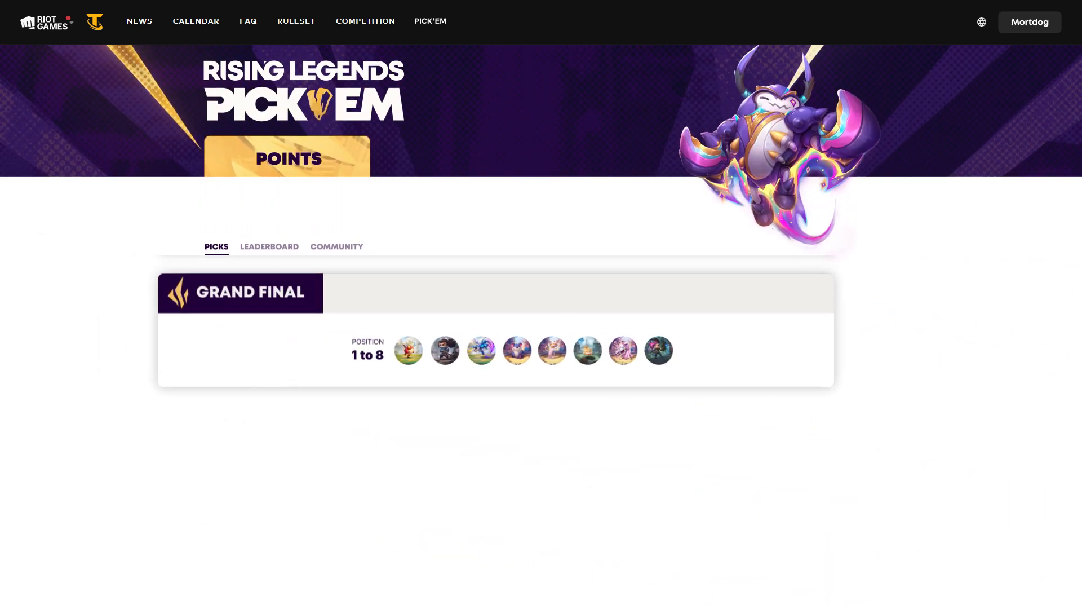
scroll("down", 3)
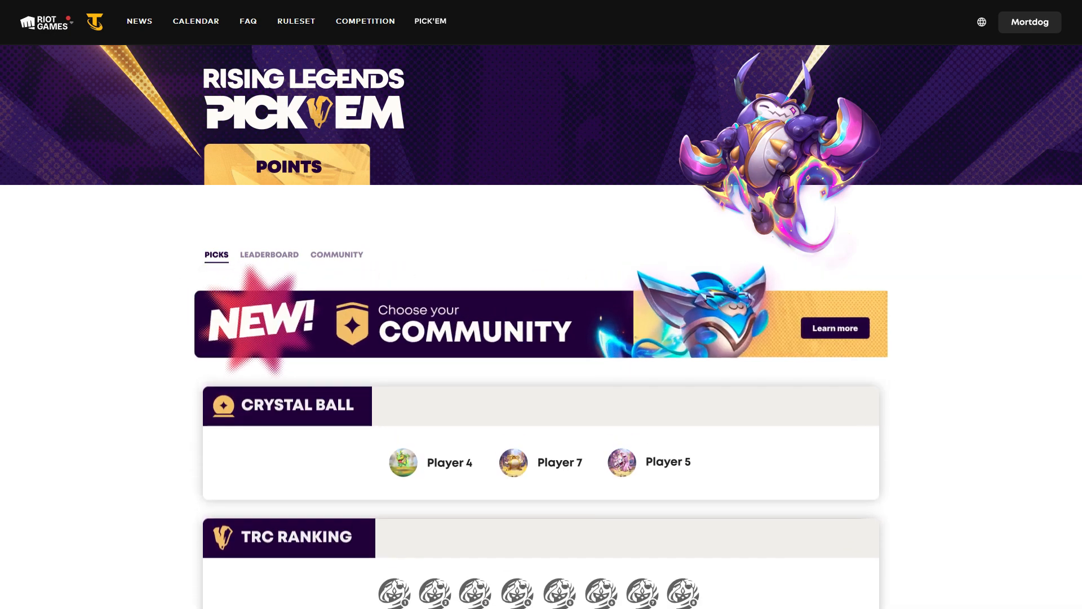
Join the Pengu Knights community and review the fully filled picks overview
left_click(337, 254)
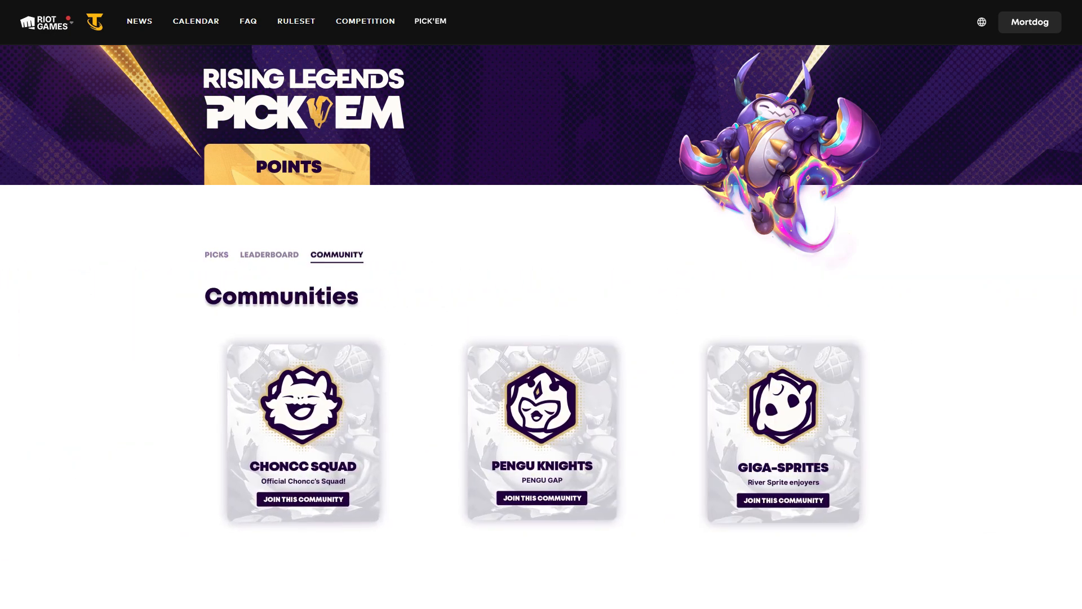
left_click(542, 498)
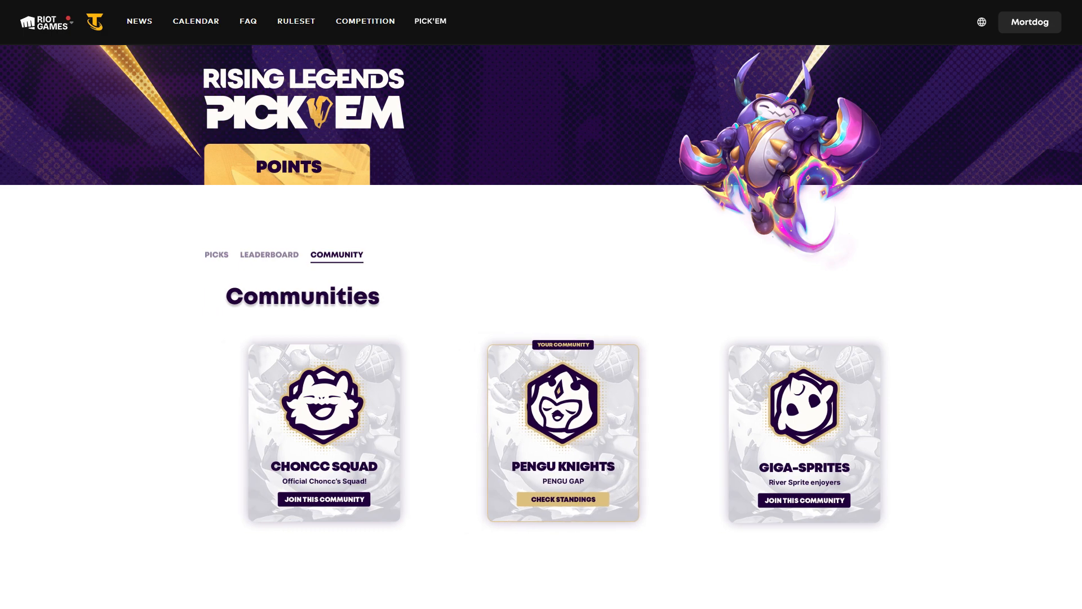
left_click(216, 254)
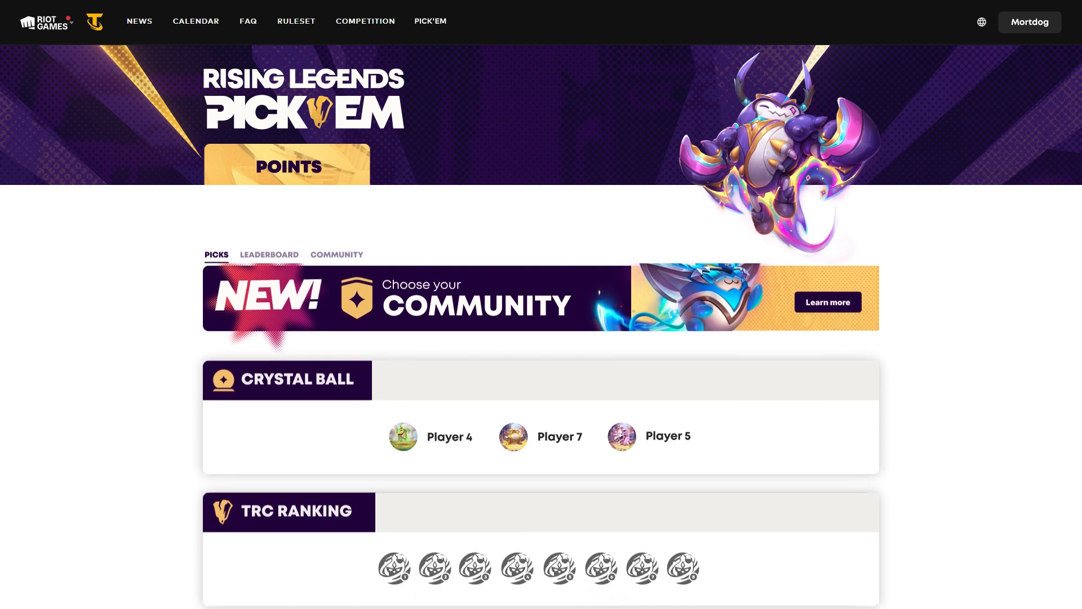
scroll("down", 3)
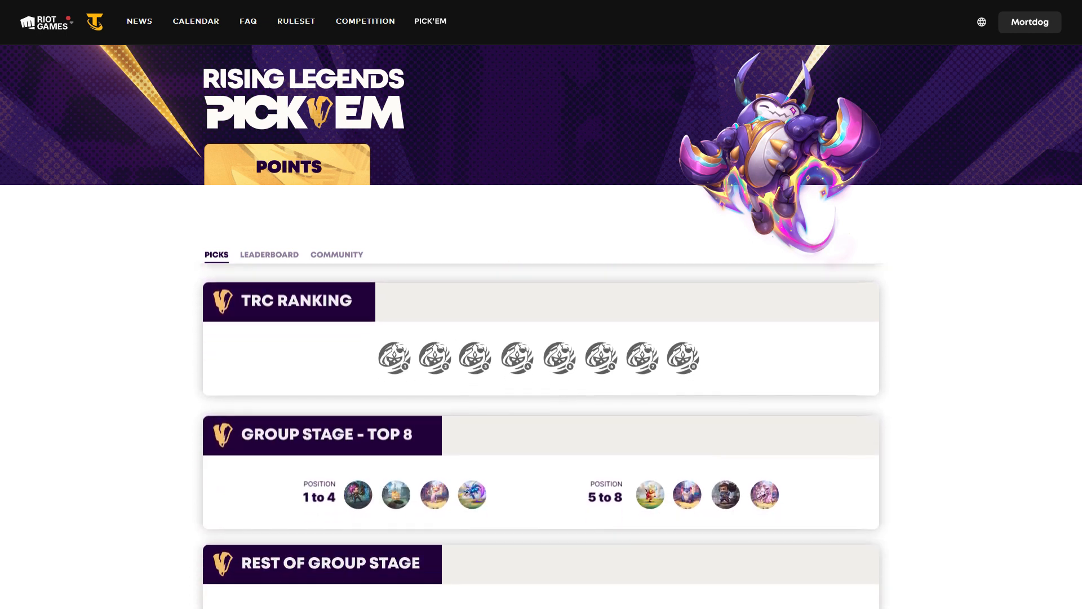
scroll("down", 3)
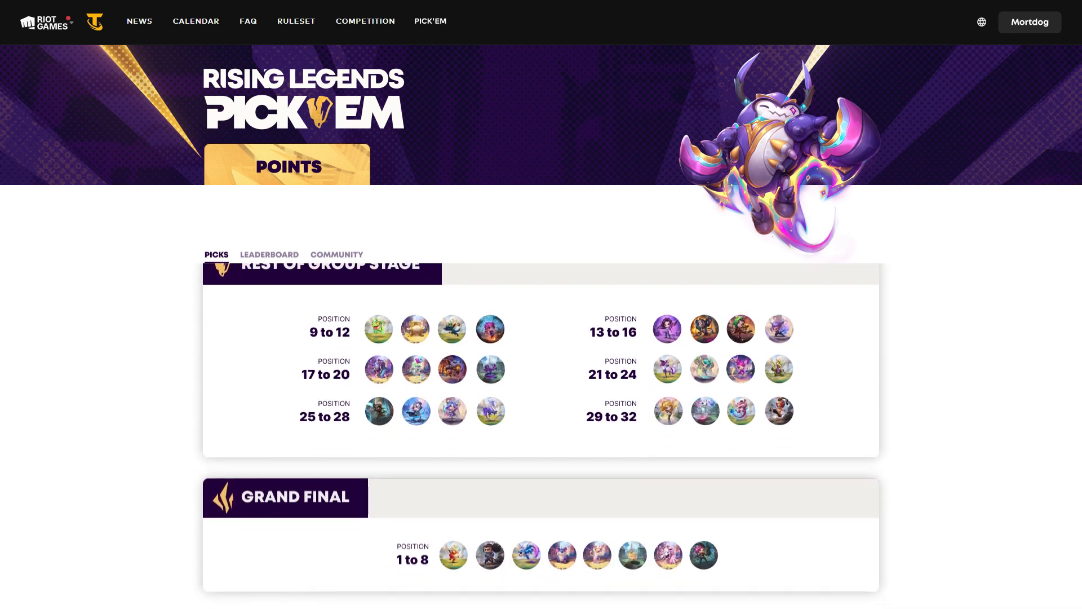